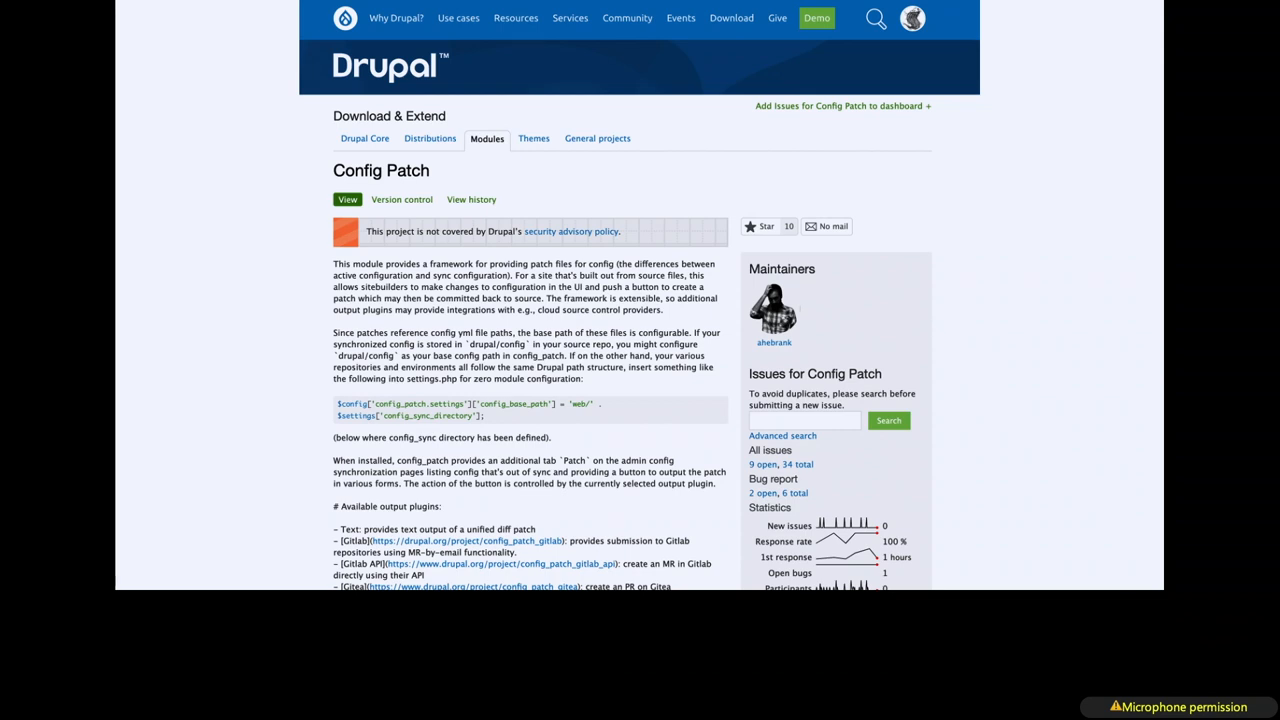
Open the Configuration Synchronize Patch page for a GitLab merge request via API
click(503, 563)
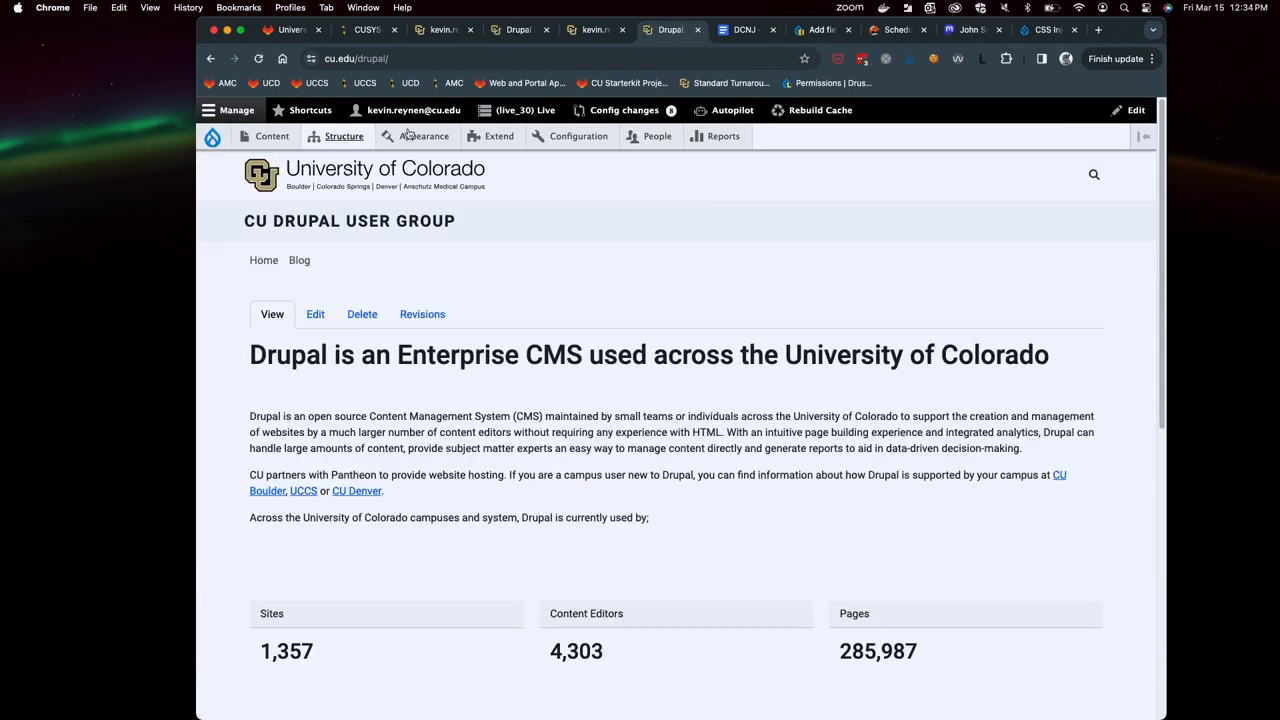
mouse_move(624, 110)
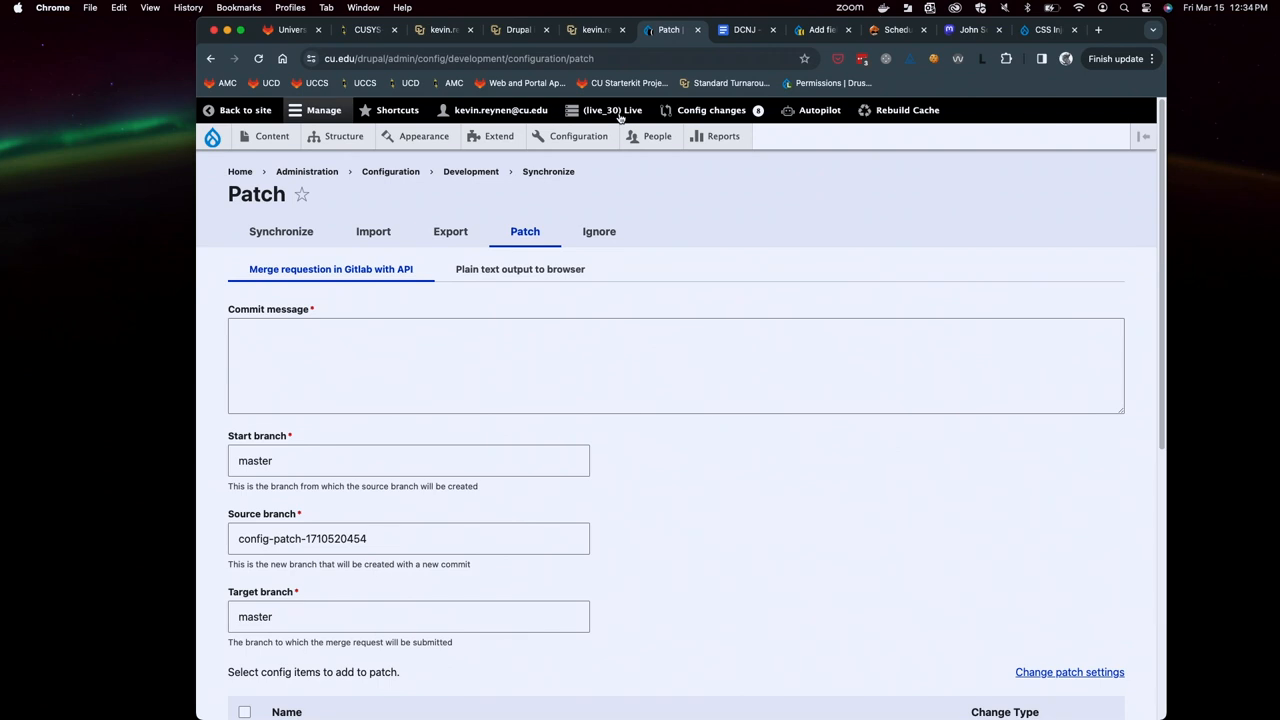
Check the filter.format.full_html differences on Synchronize, then return to the Patch form
click(723, 136)
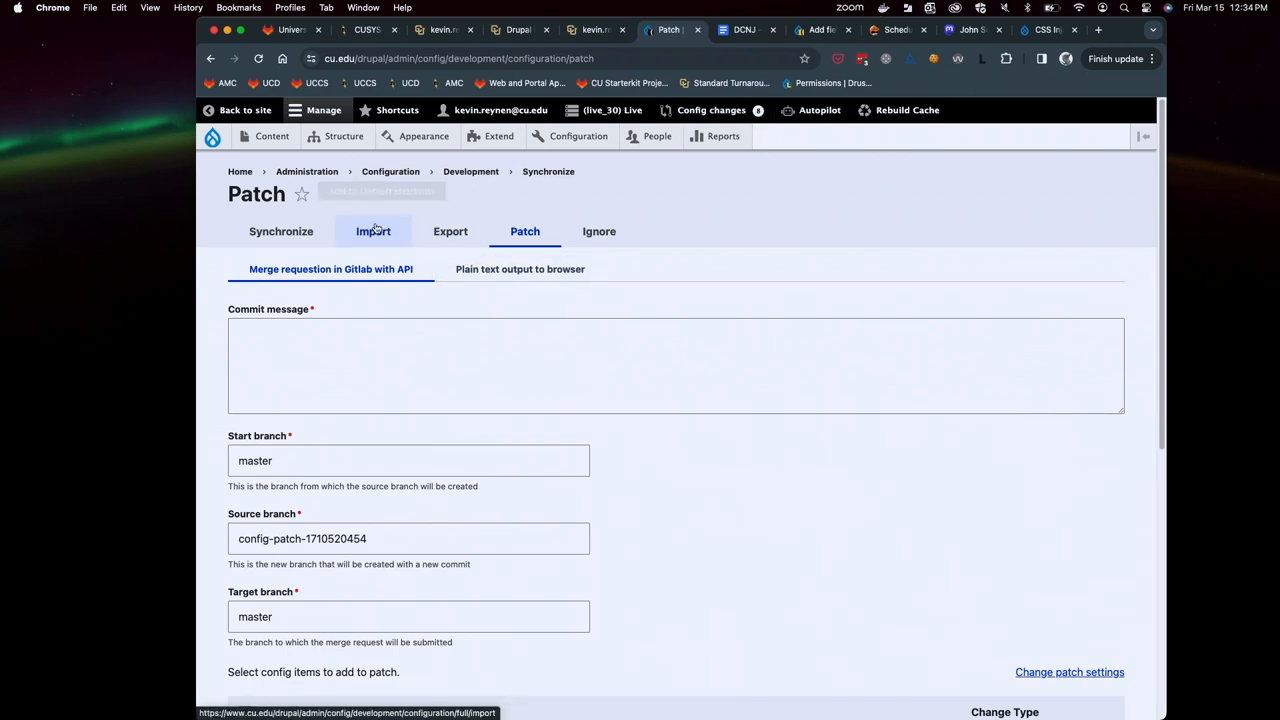
click(281, 231)
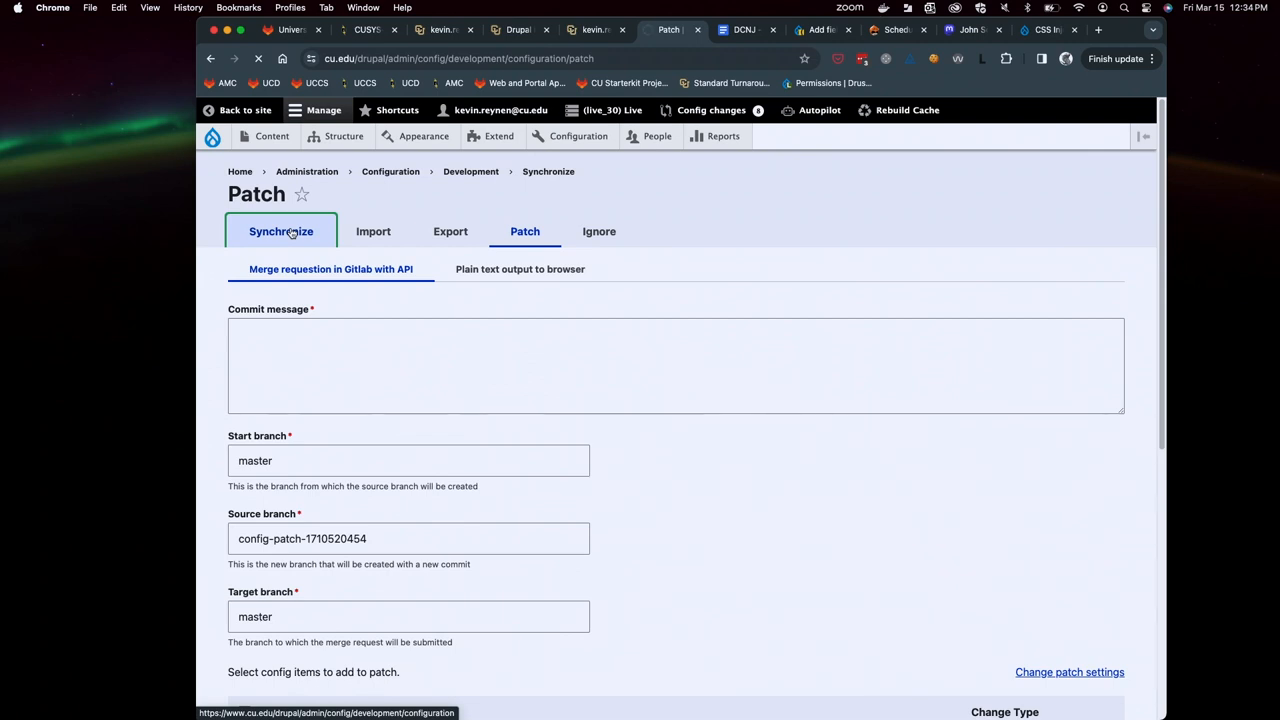
click(281, 231)
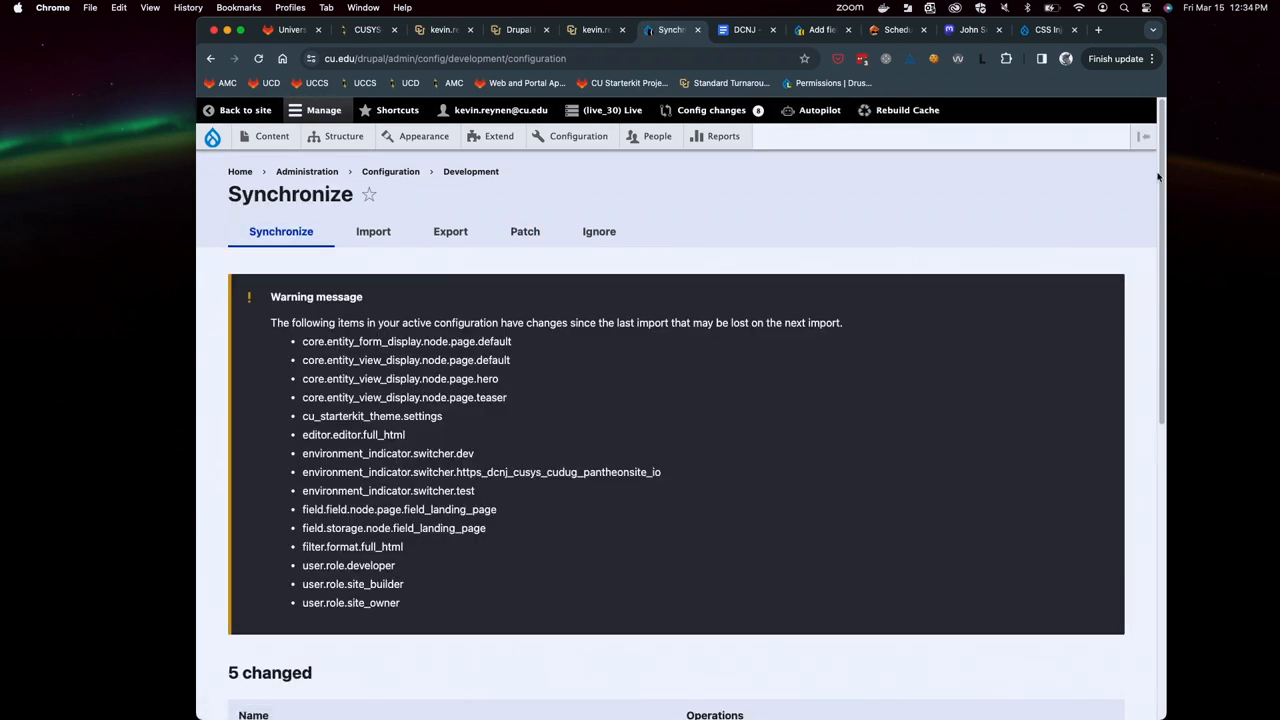
scroll(down, 3)
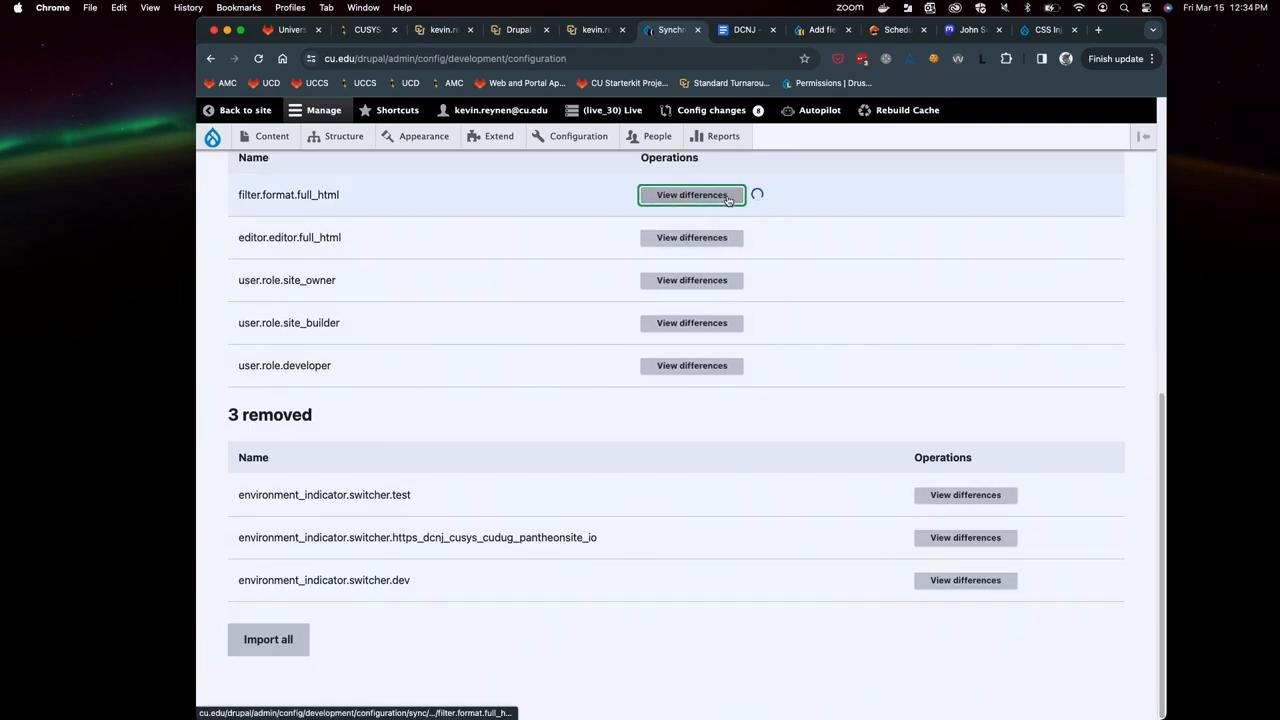
click(691, 194)
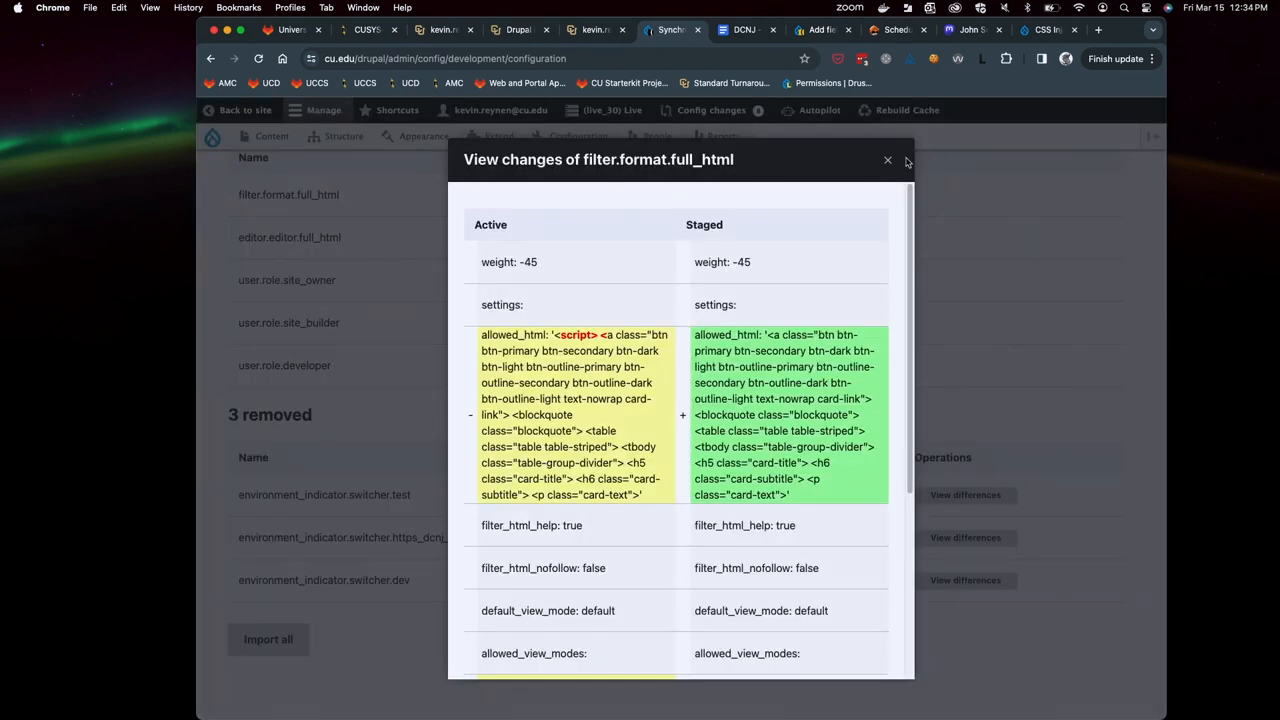
click(887, 160)
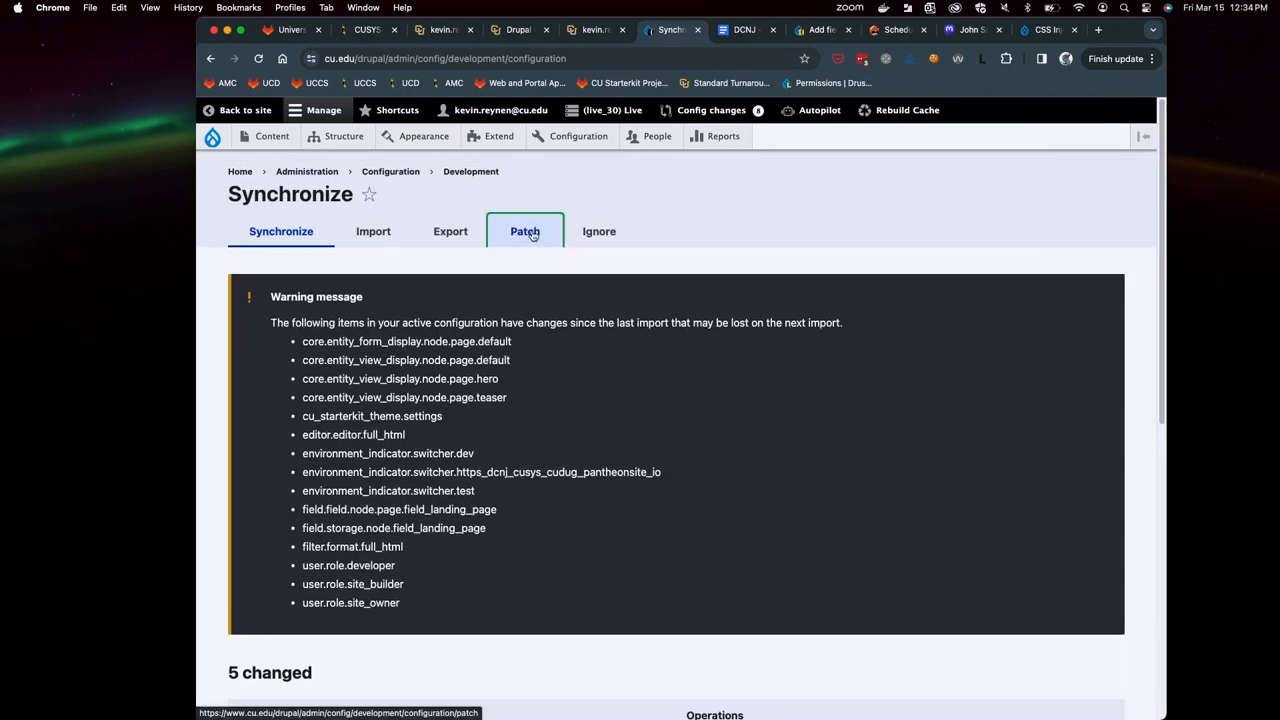
click(525, 231)
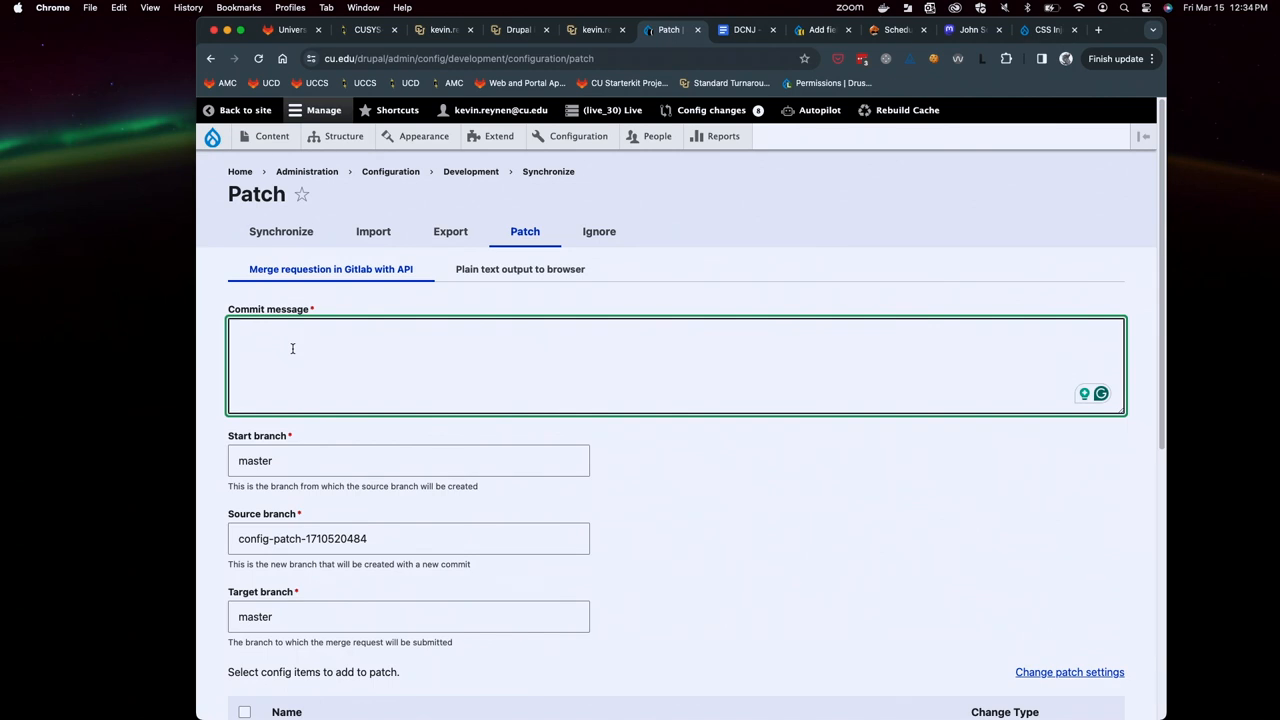
Enter commit message 'Demo for DCNJ', select all config items, and create the merge request
text(Demo for D)
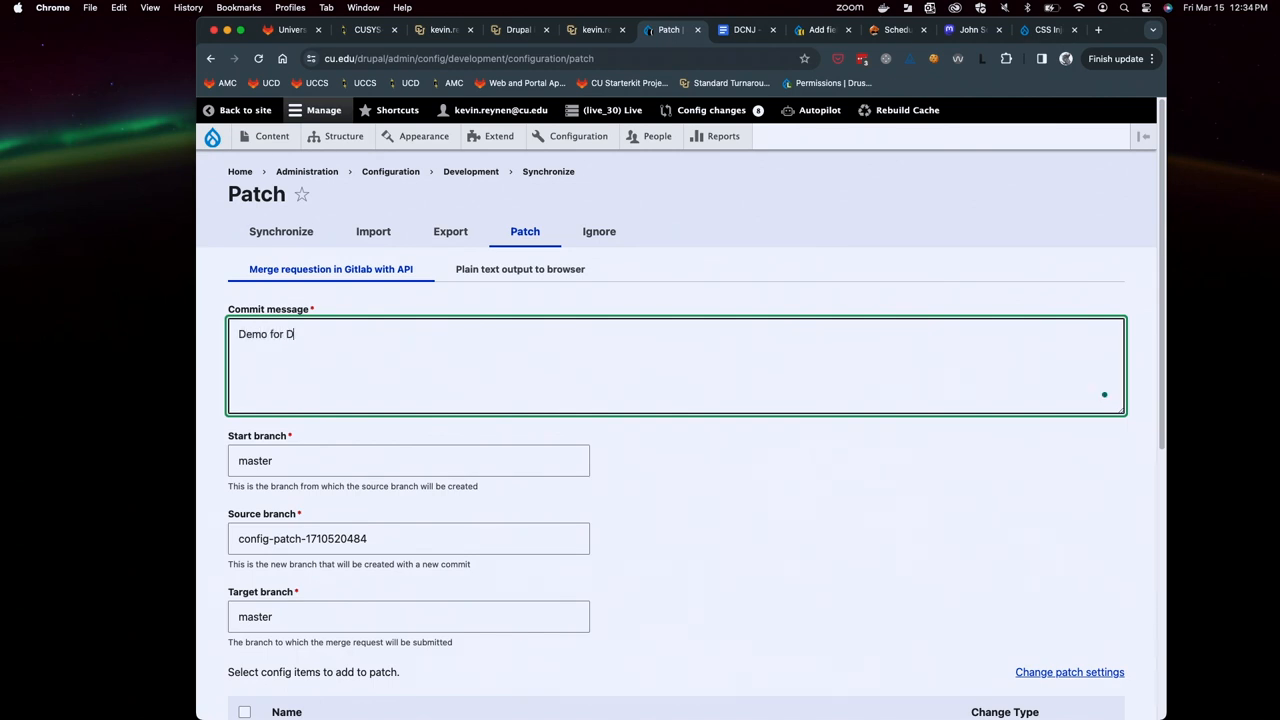
text(CNJ)
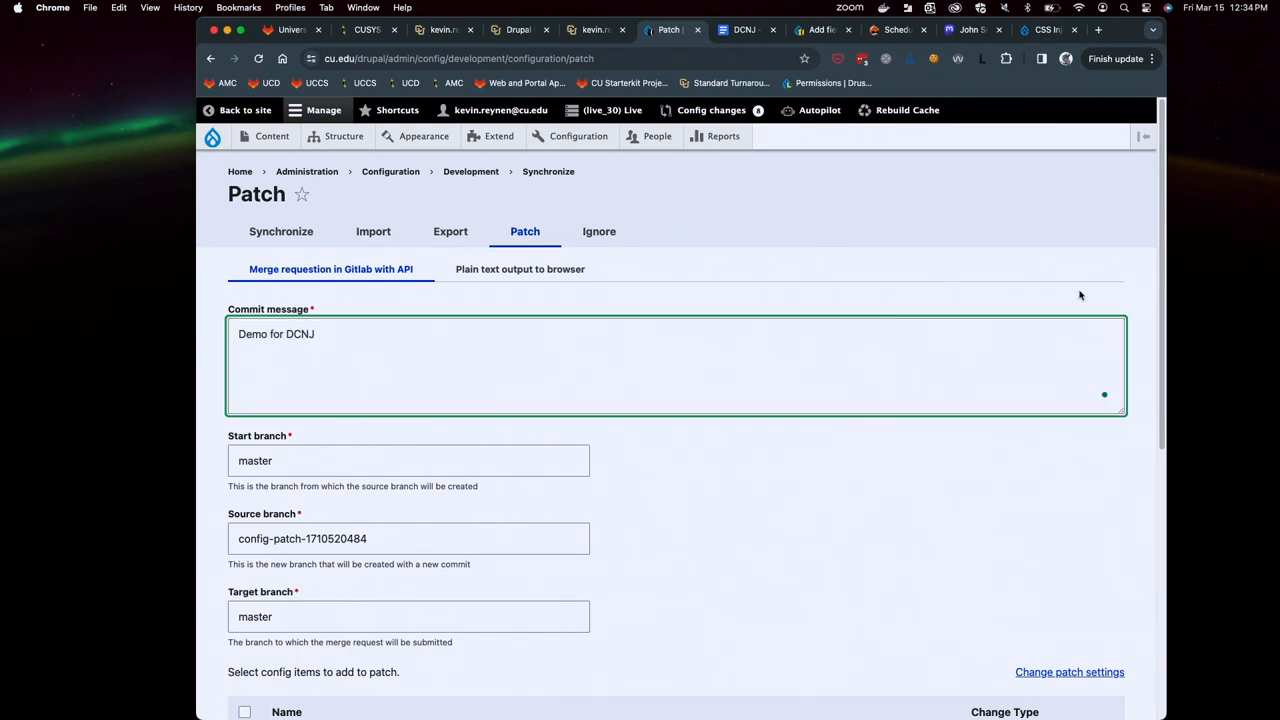
scroll(down, 3)
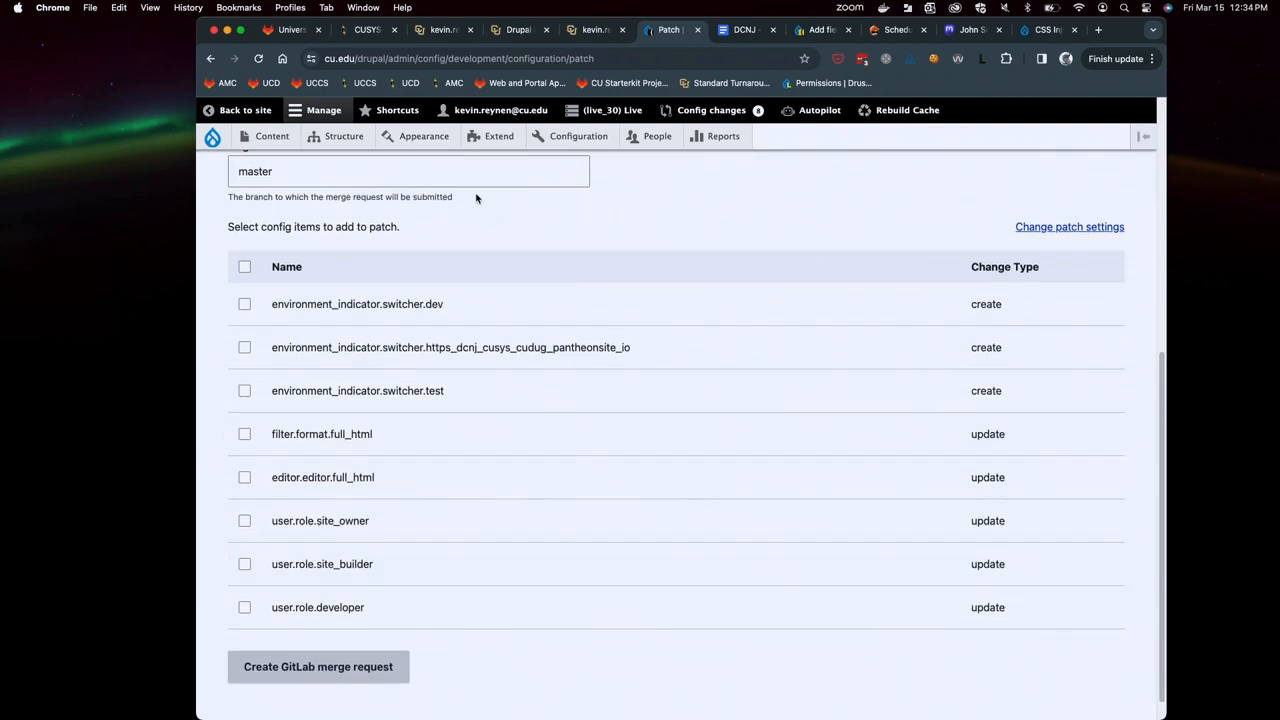
click(244, 266)
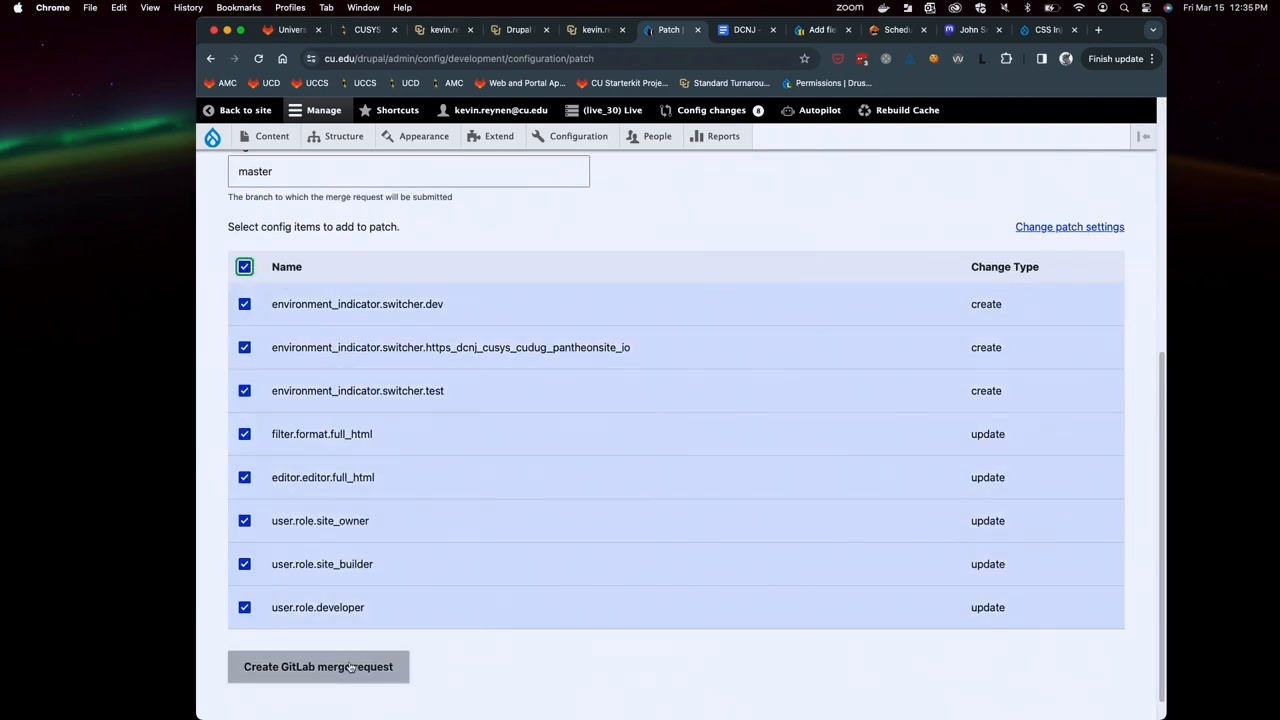
click(318, 666)
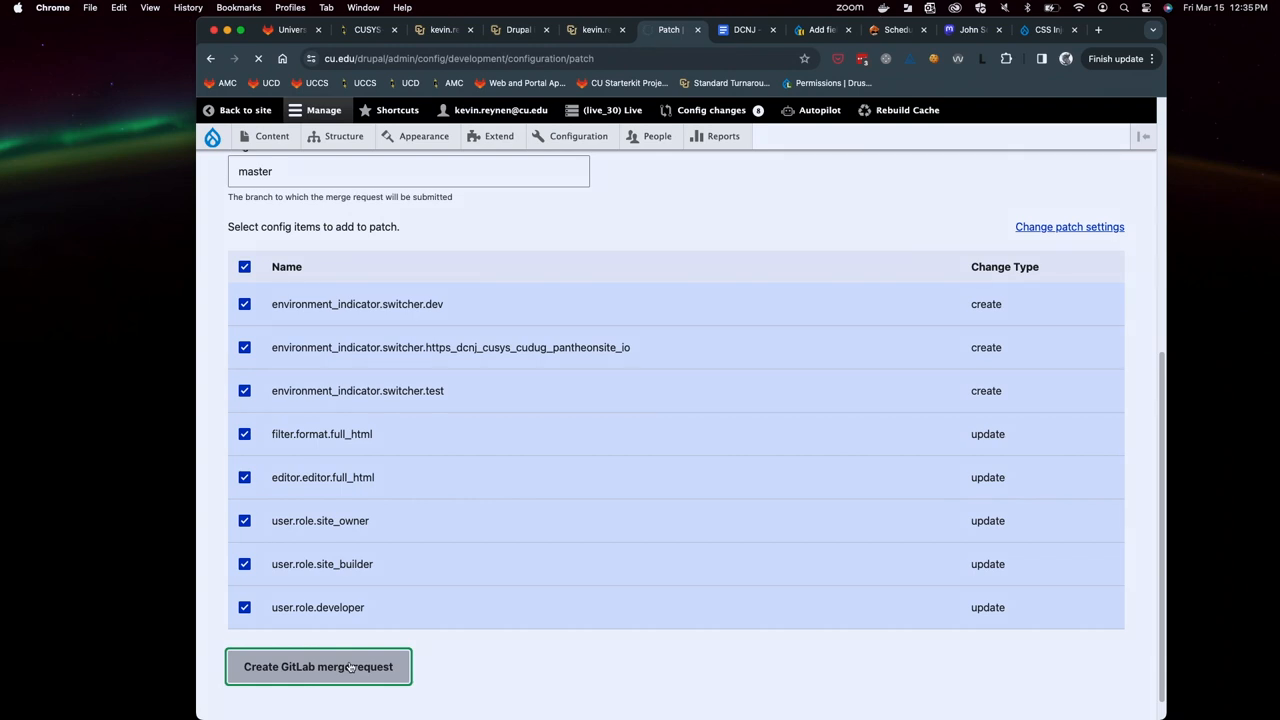
mouse_move(825, 199)
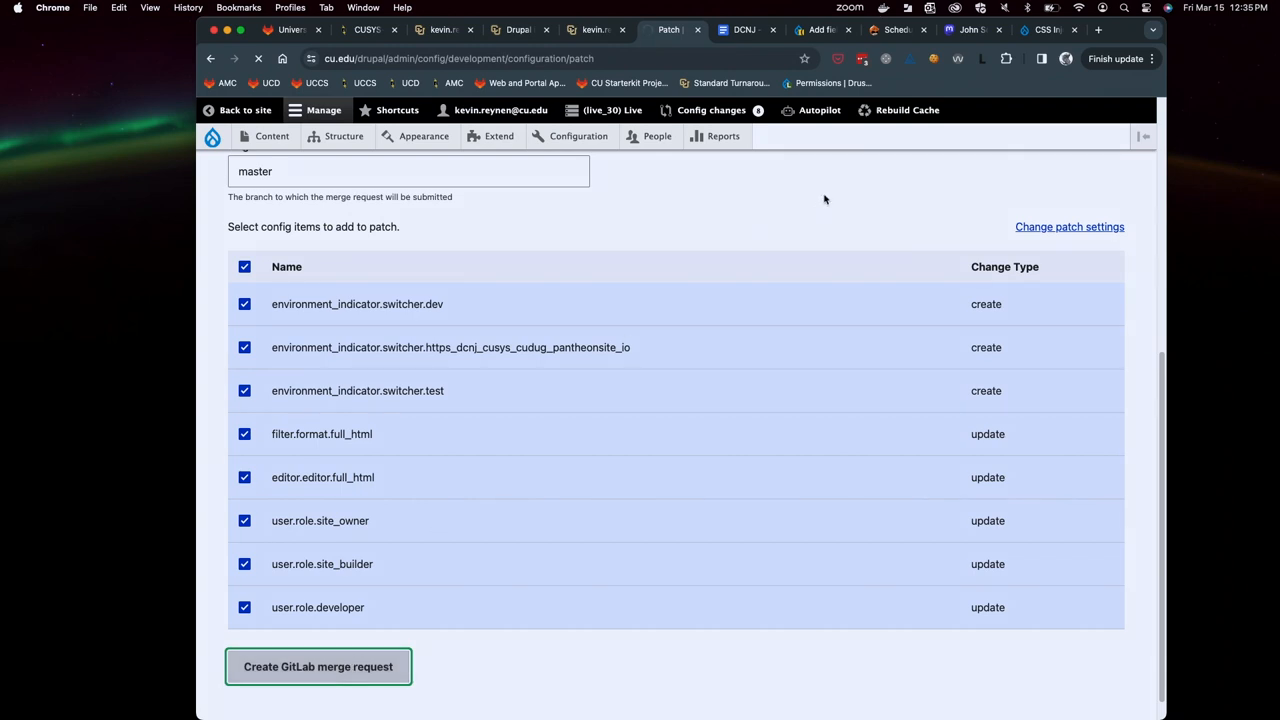
mouse_move(1155, 206)
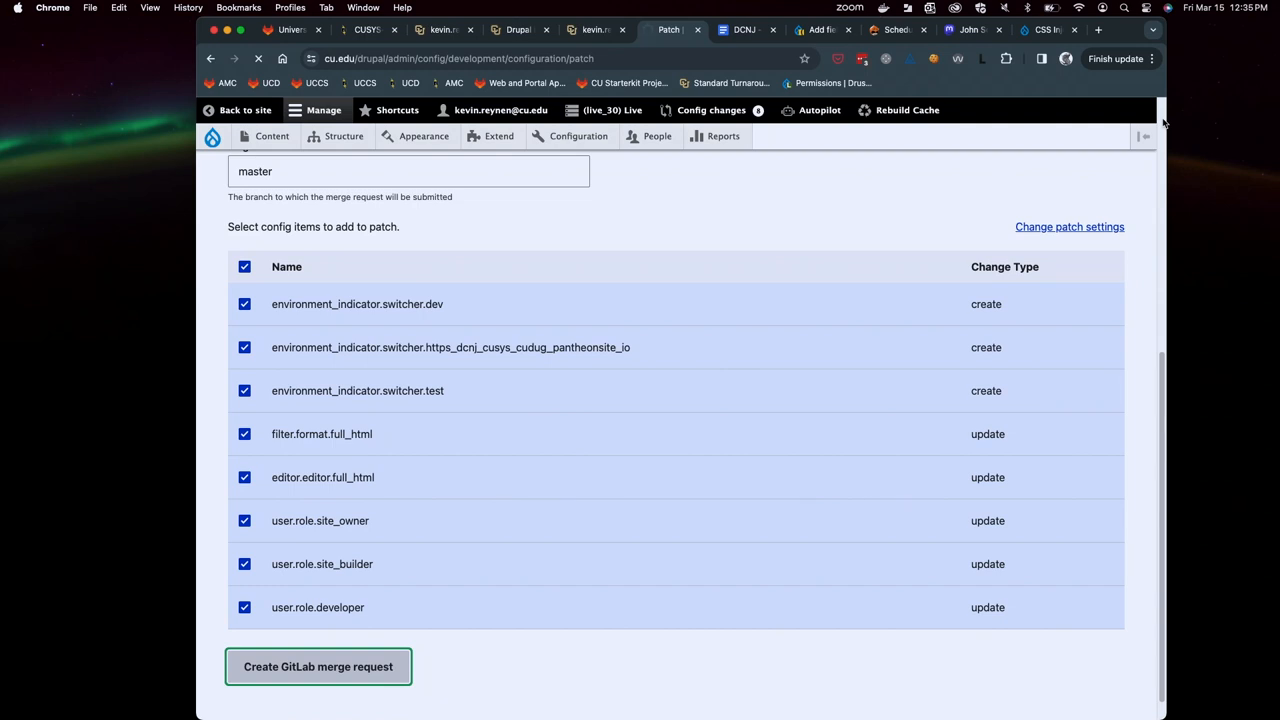
click(318, 666)
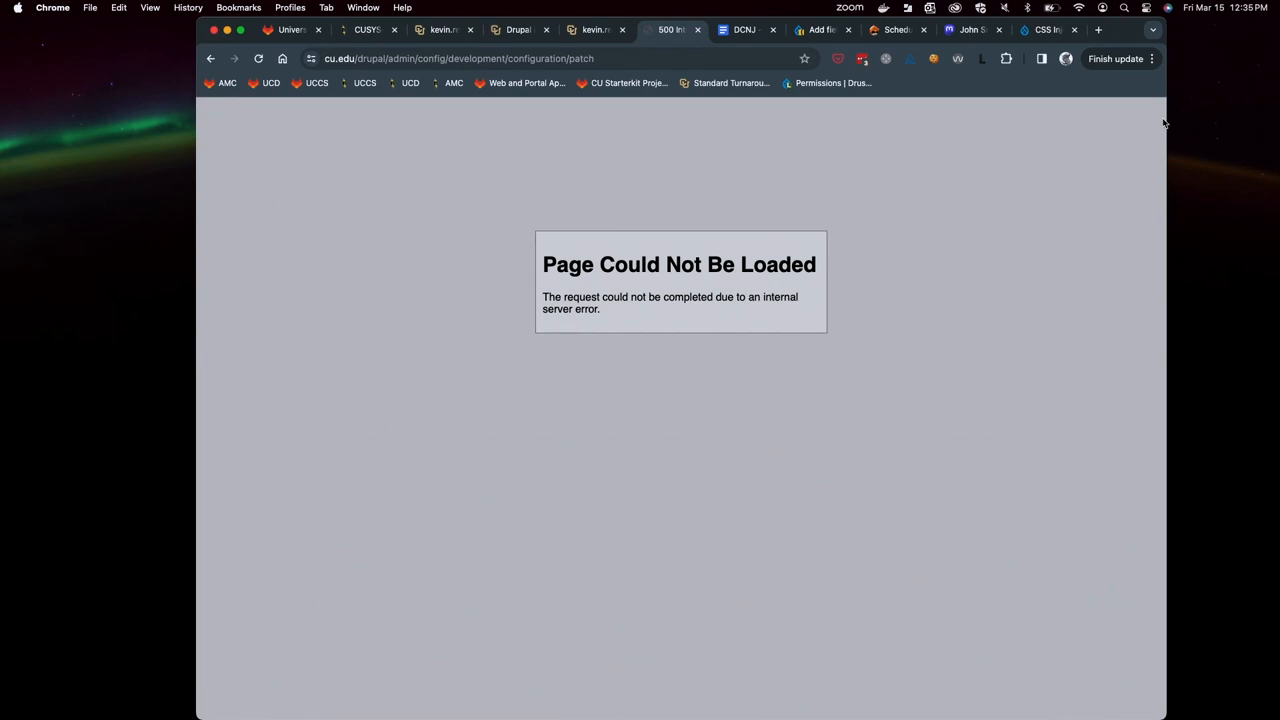
mouse_move(1175, 18)
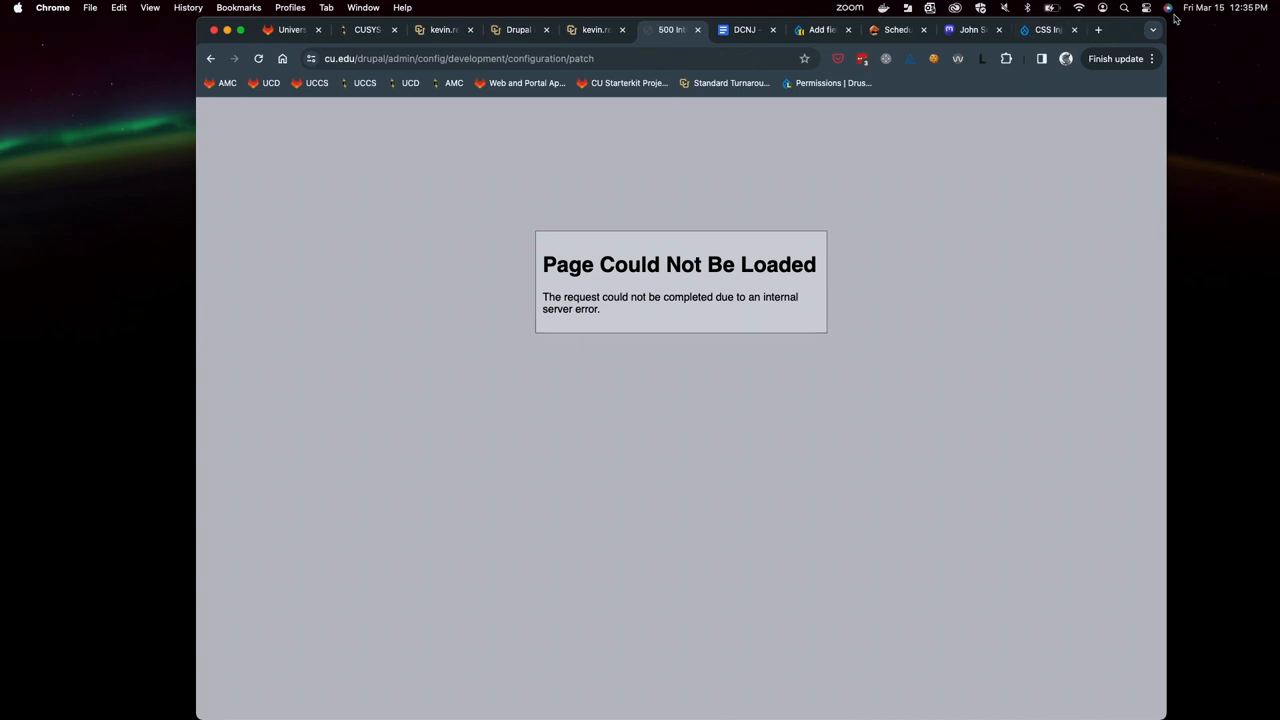
click(290, 29)
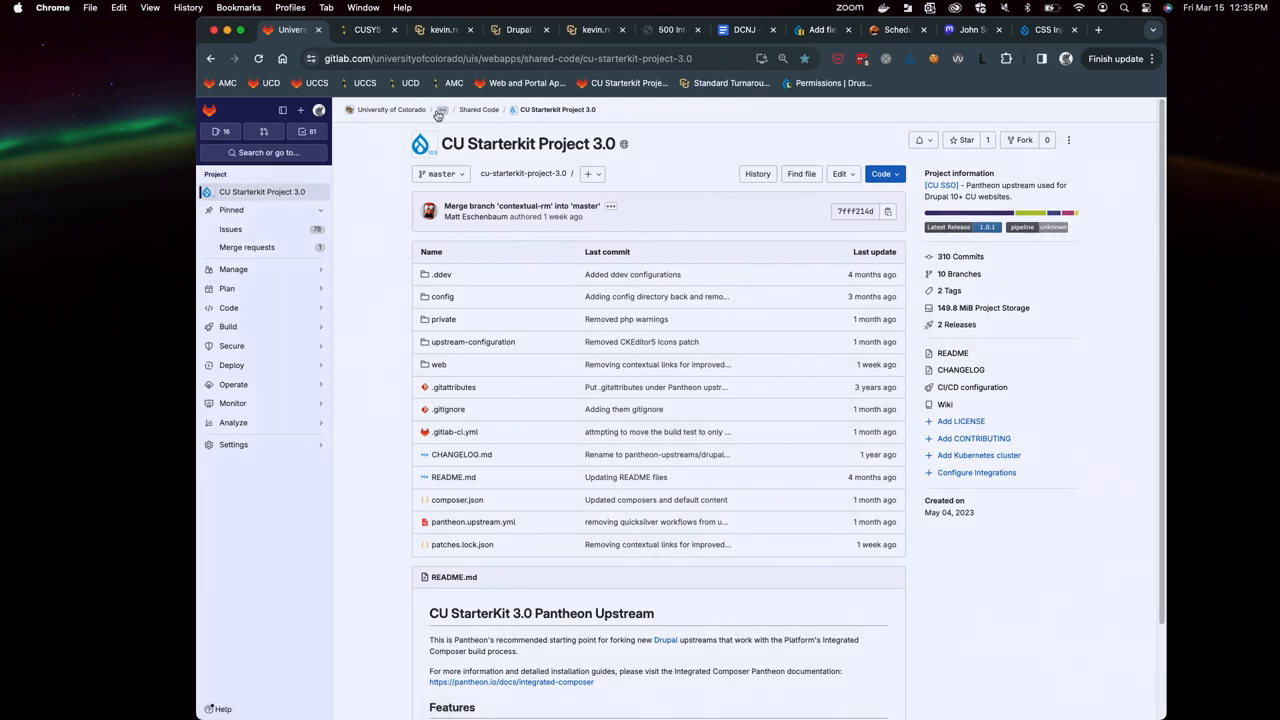
click(440, 109)
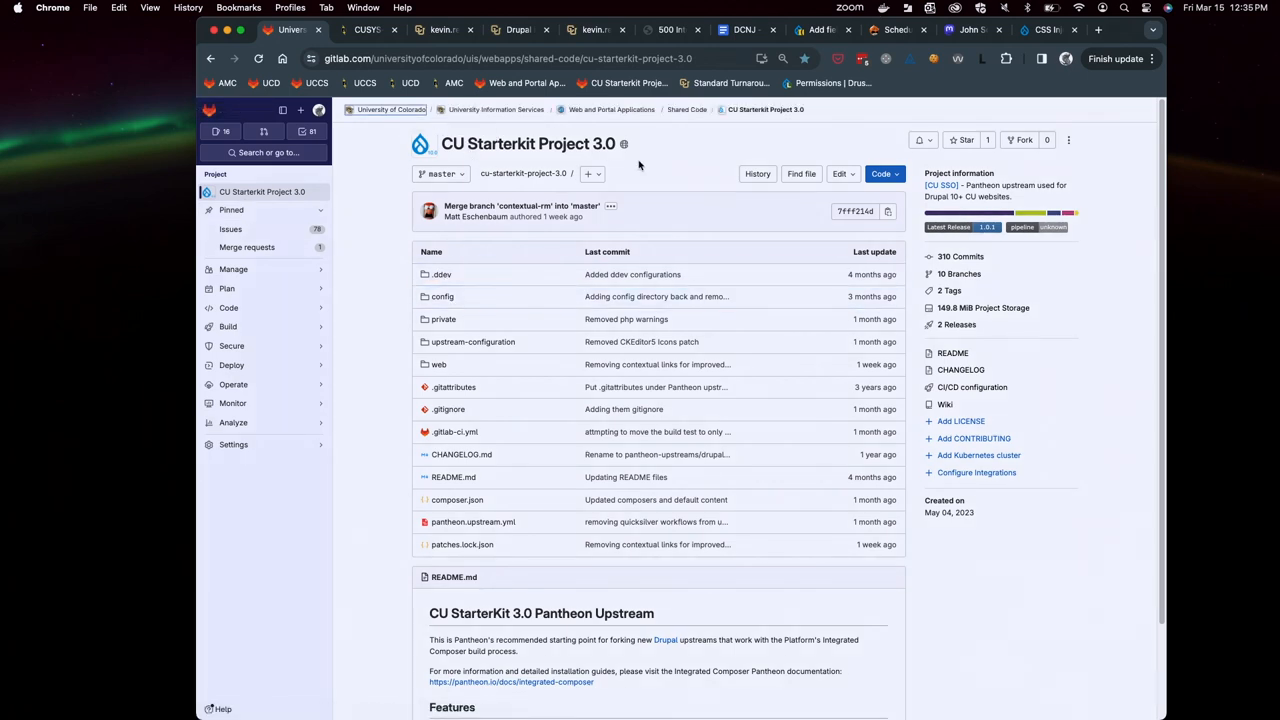
click(497, 109)
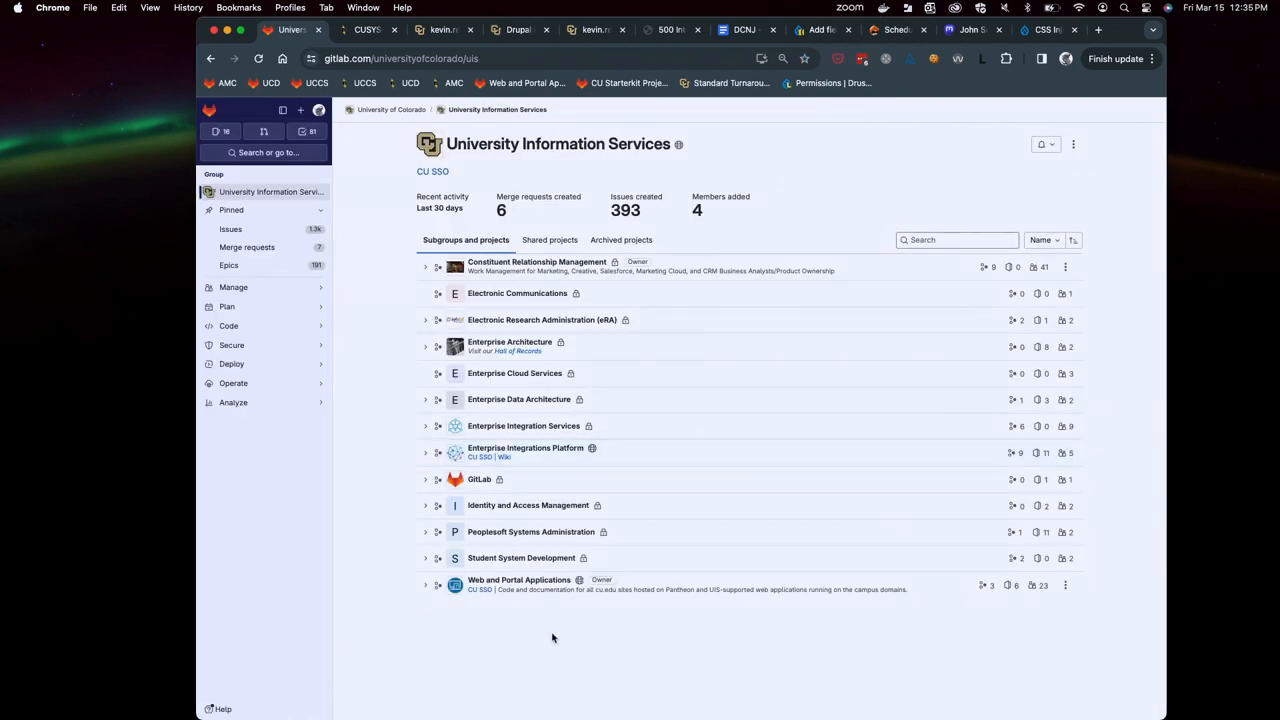
click(519, 580)
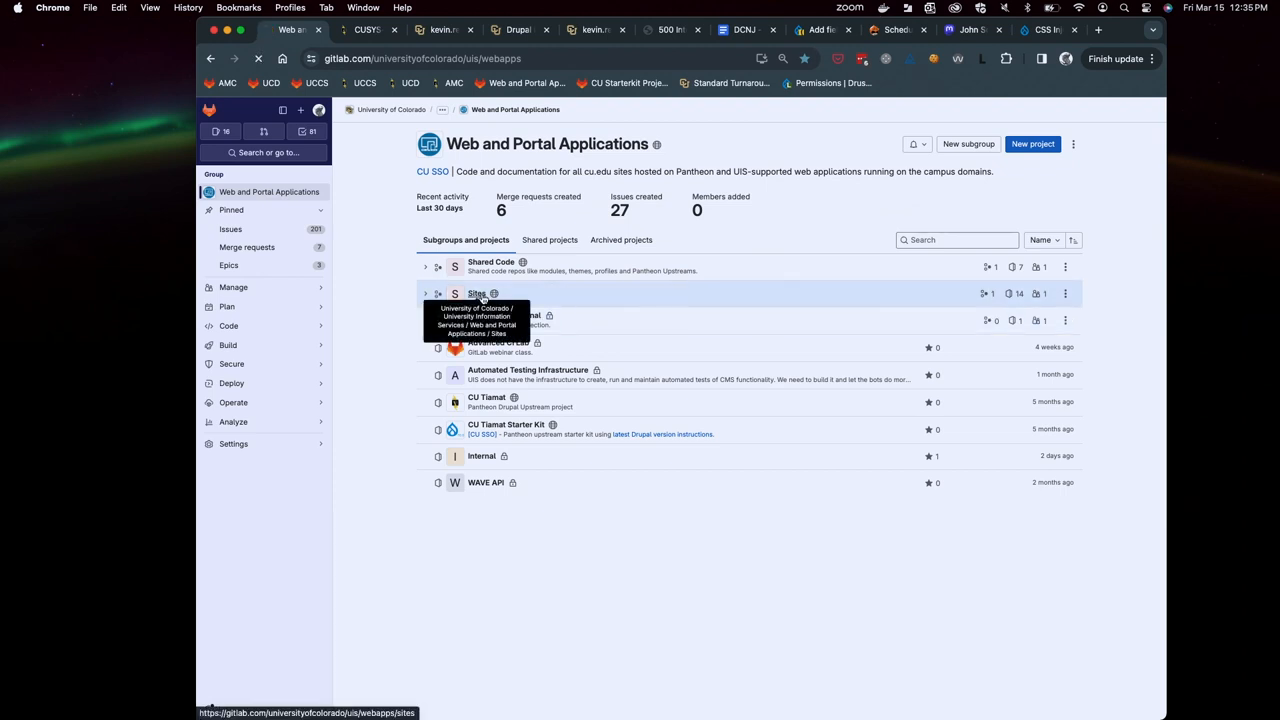
click(476, 293)
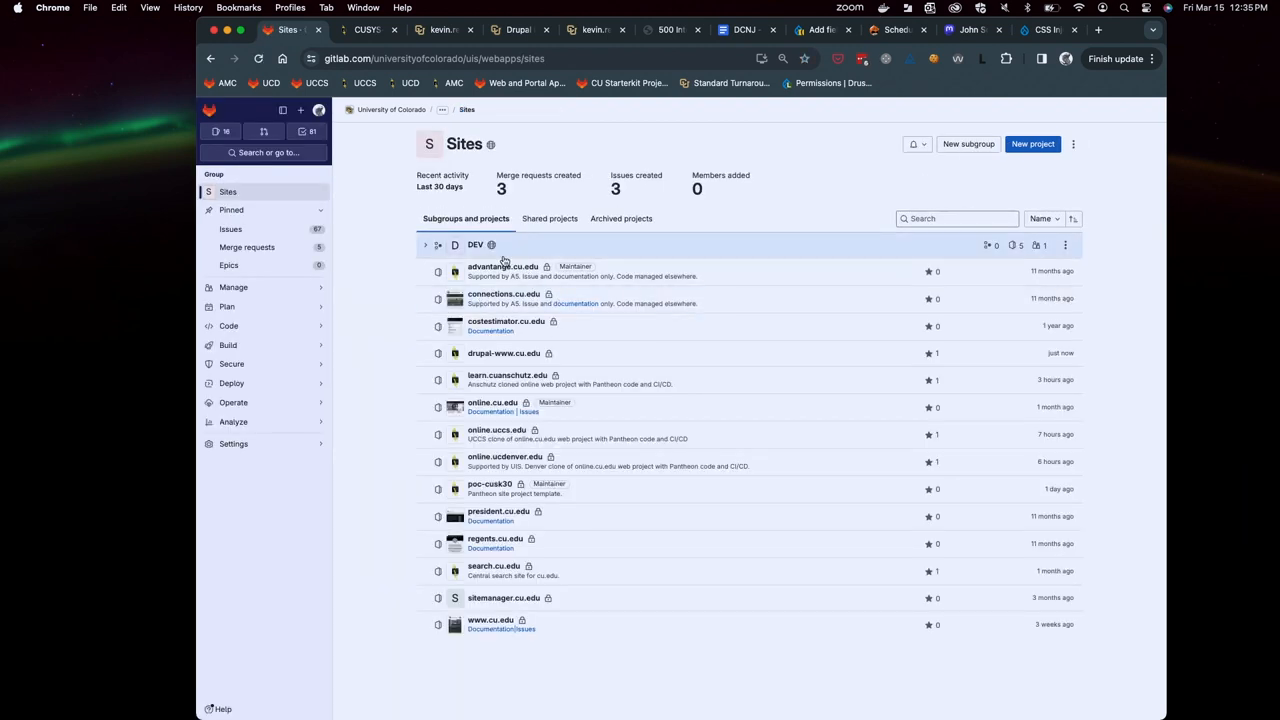
mouse_move(480, 543)
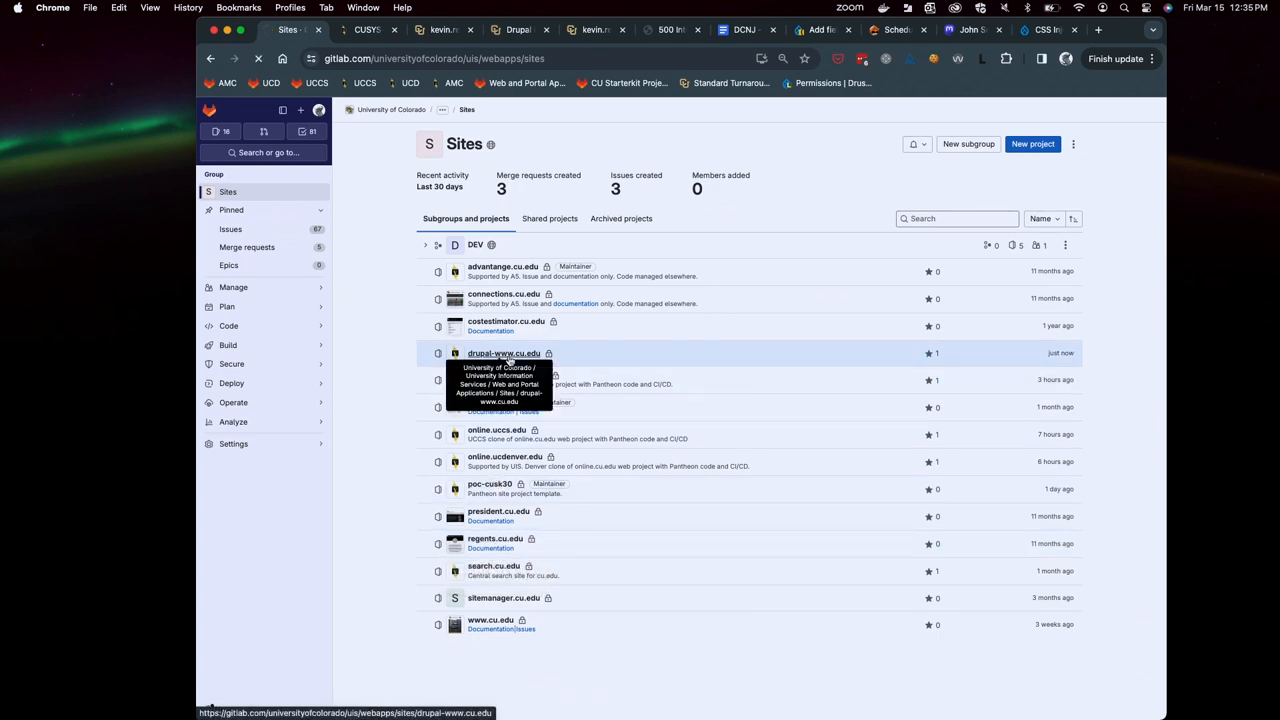
click(504, 353)
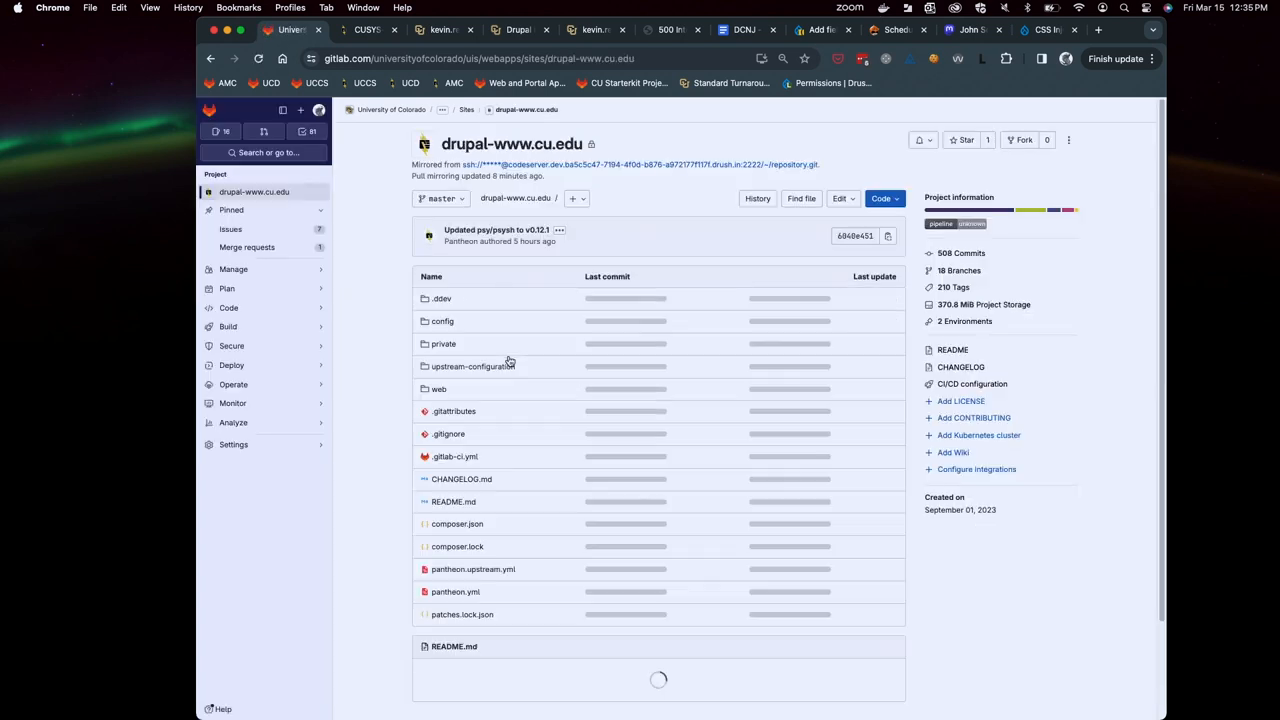
click(247, 247)
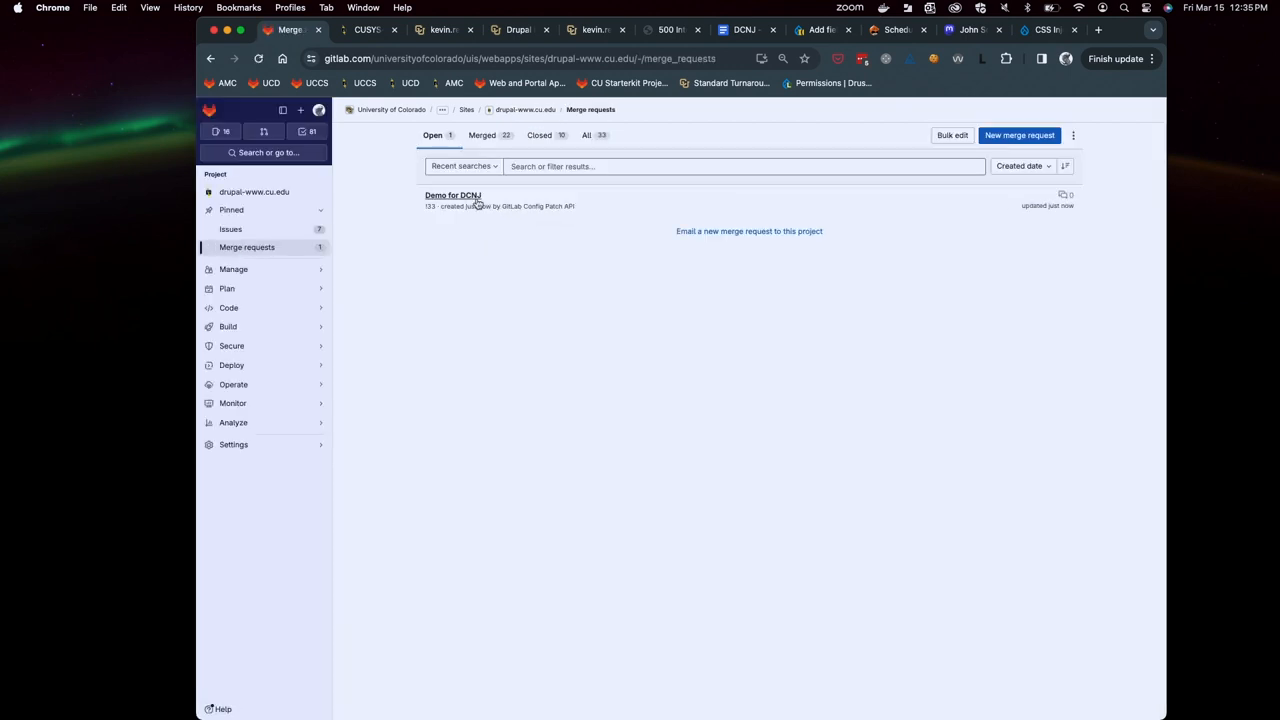
Open the 'Demo for DCNJ' merge request and view its Changes tab
click(452, 195)
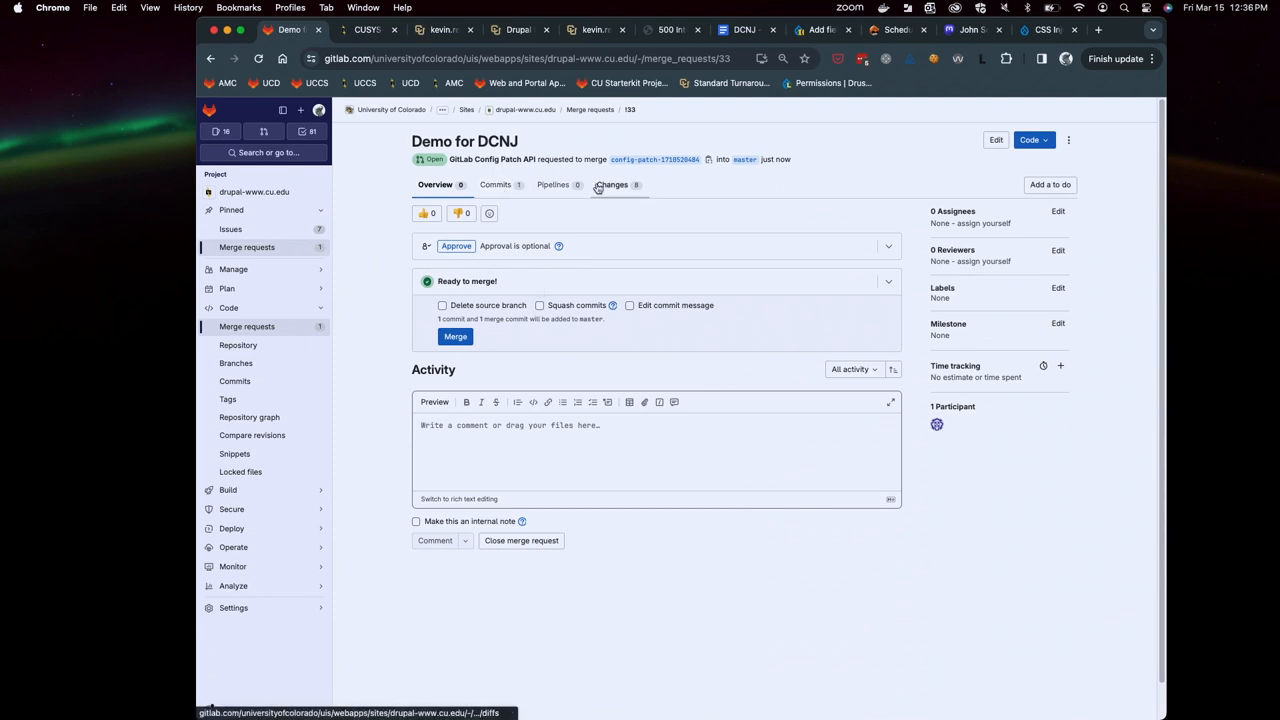
click(611, 184)
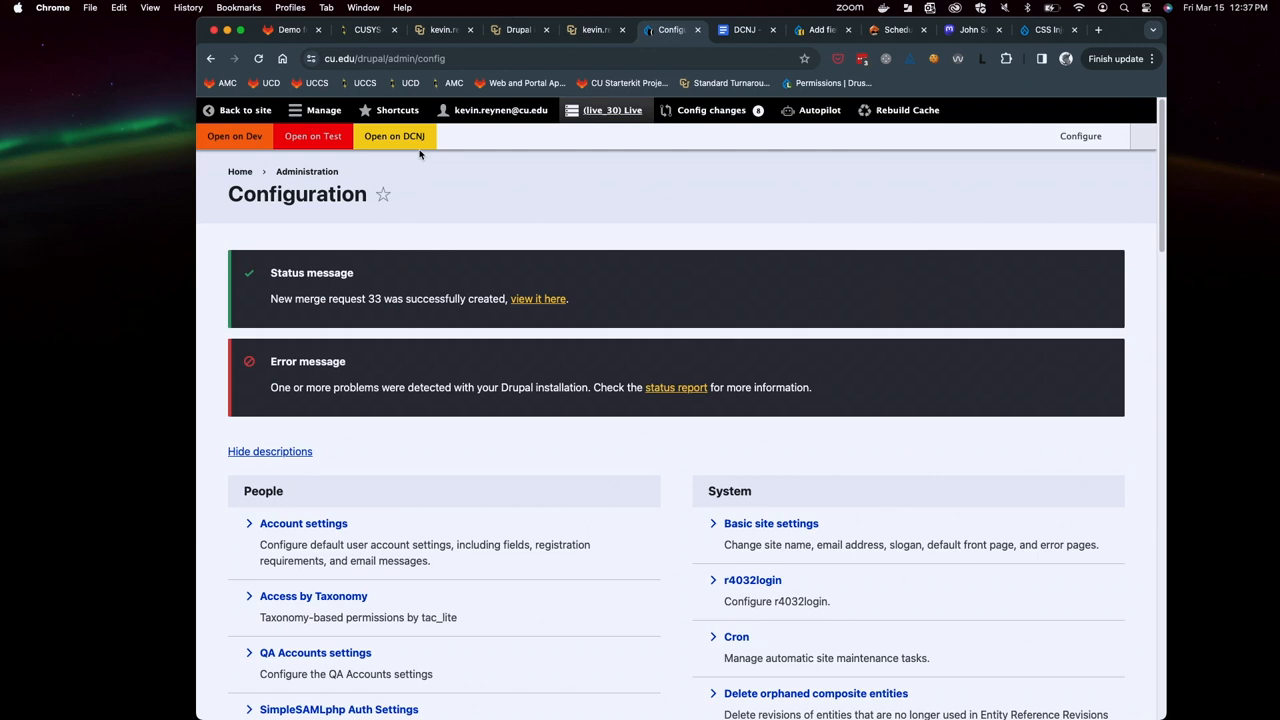
mouse_move(654, 164)
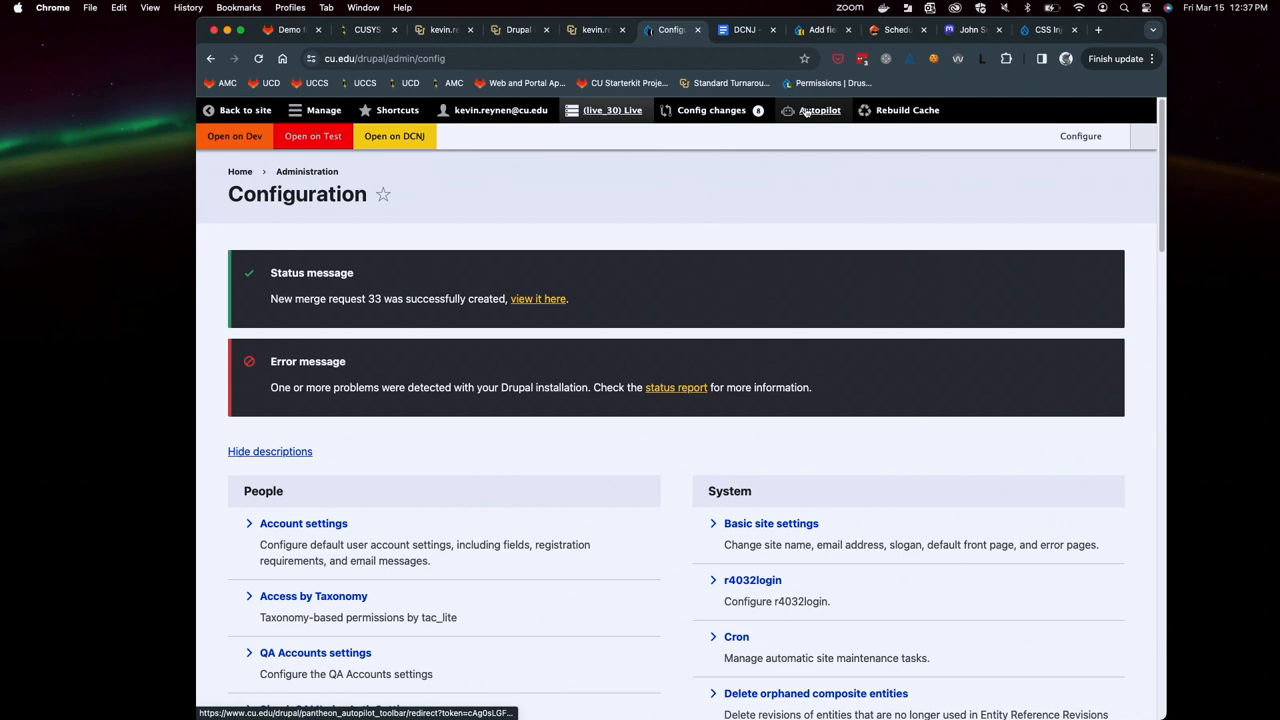
Go from the Drupal admin toolbar to the site's Pantheon Autopilot status
click(819, 110)
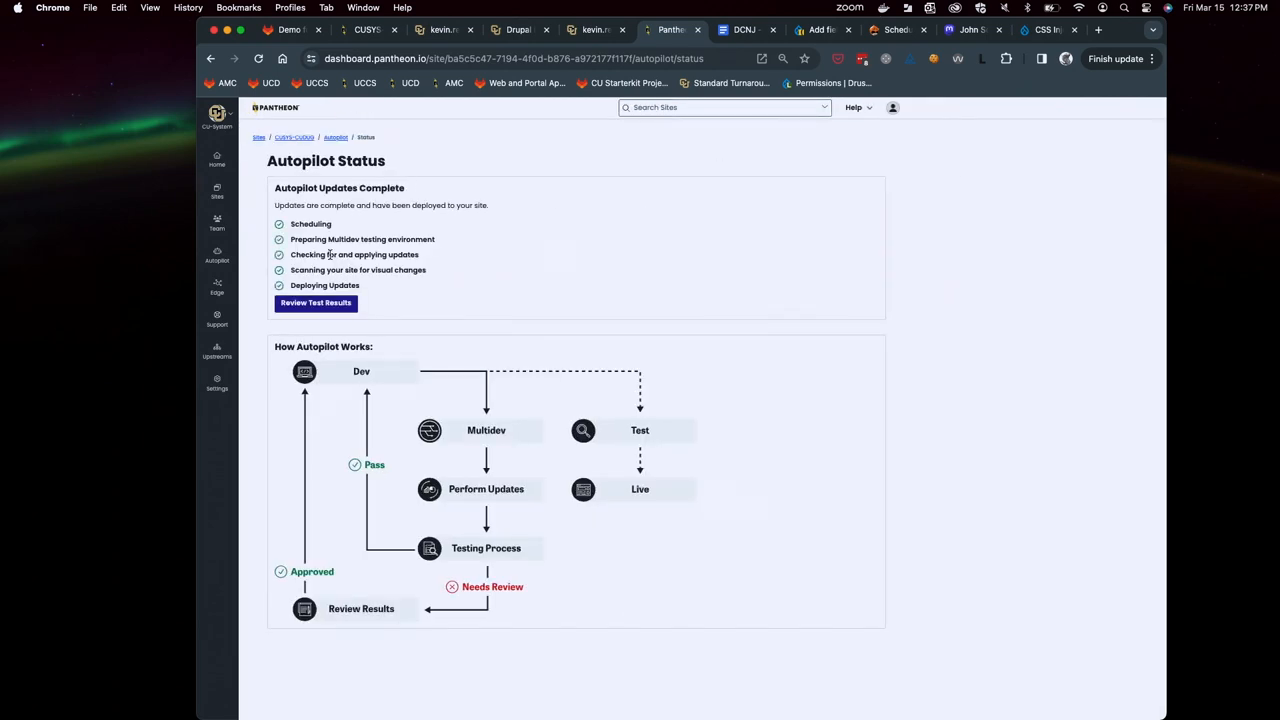
Open Autopilot's Review Test Results and view the Home page before/after image comparison
click(316, 302)
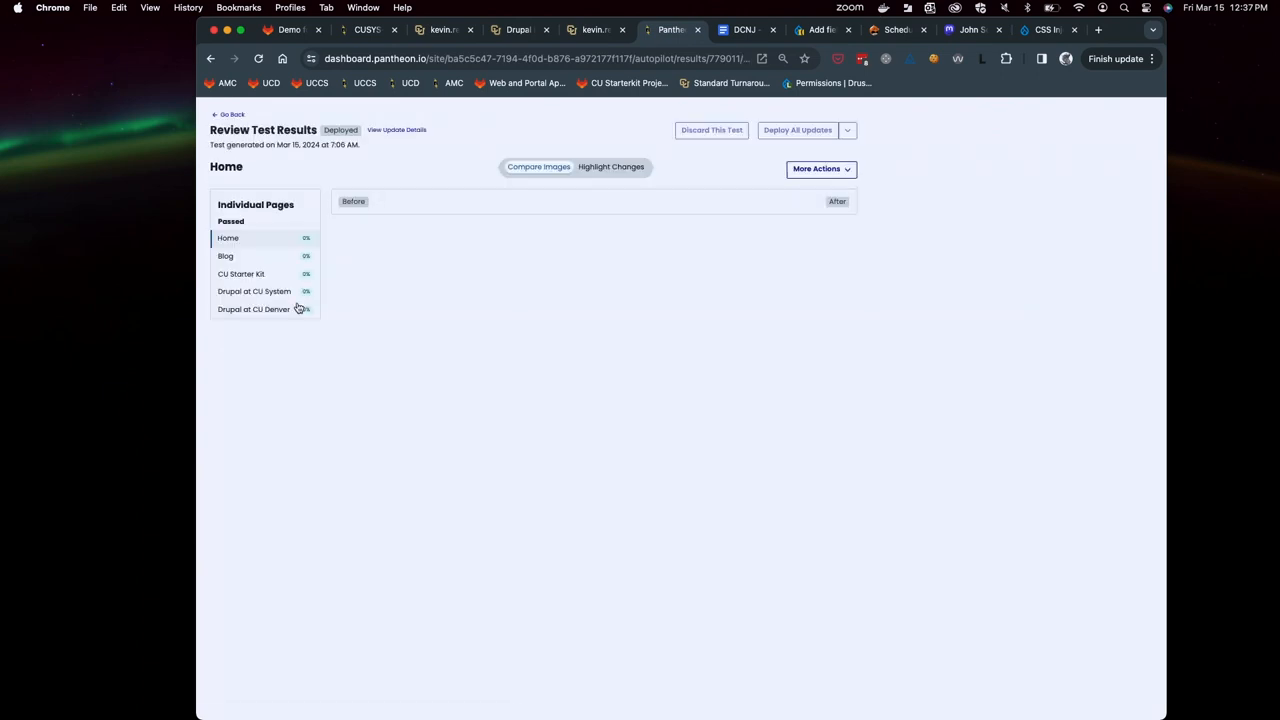
click(228, 238)
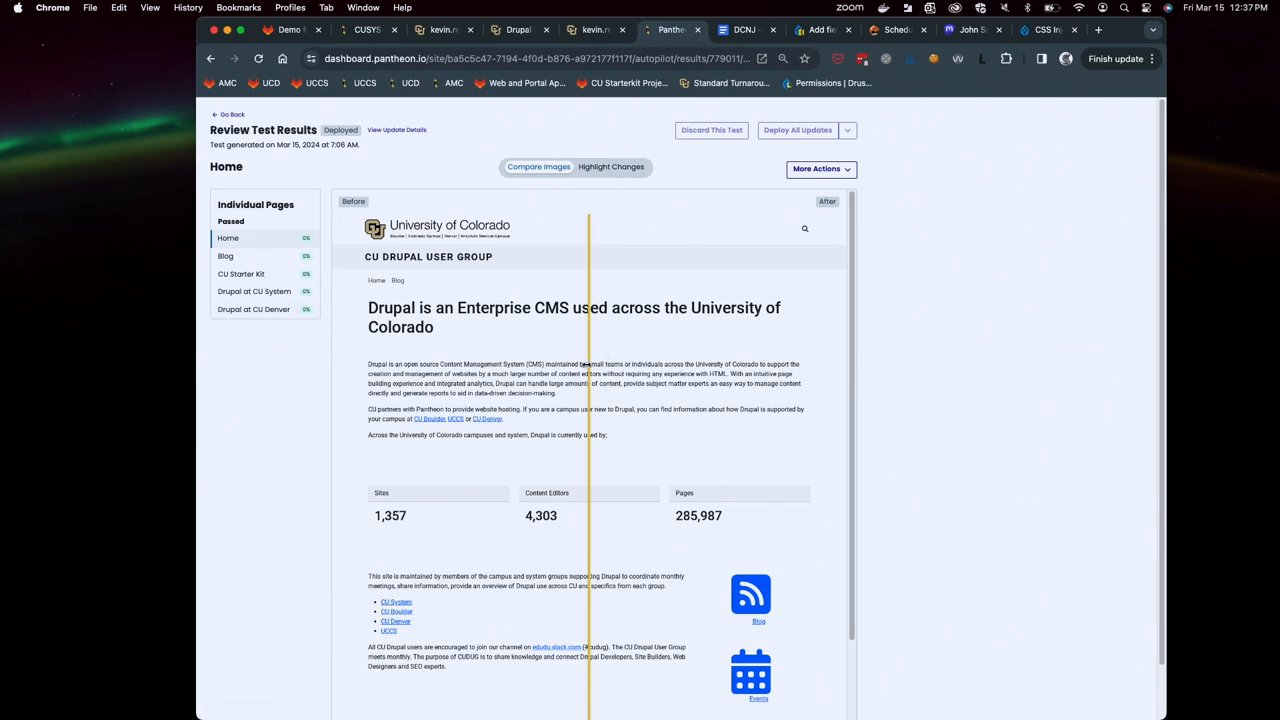
scroll(down, 3)
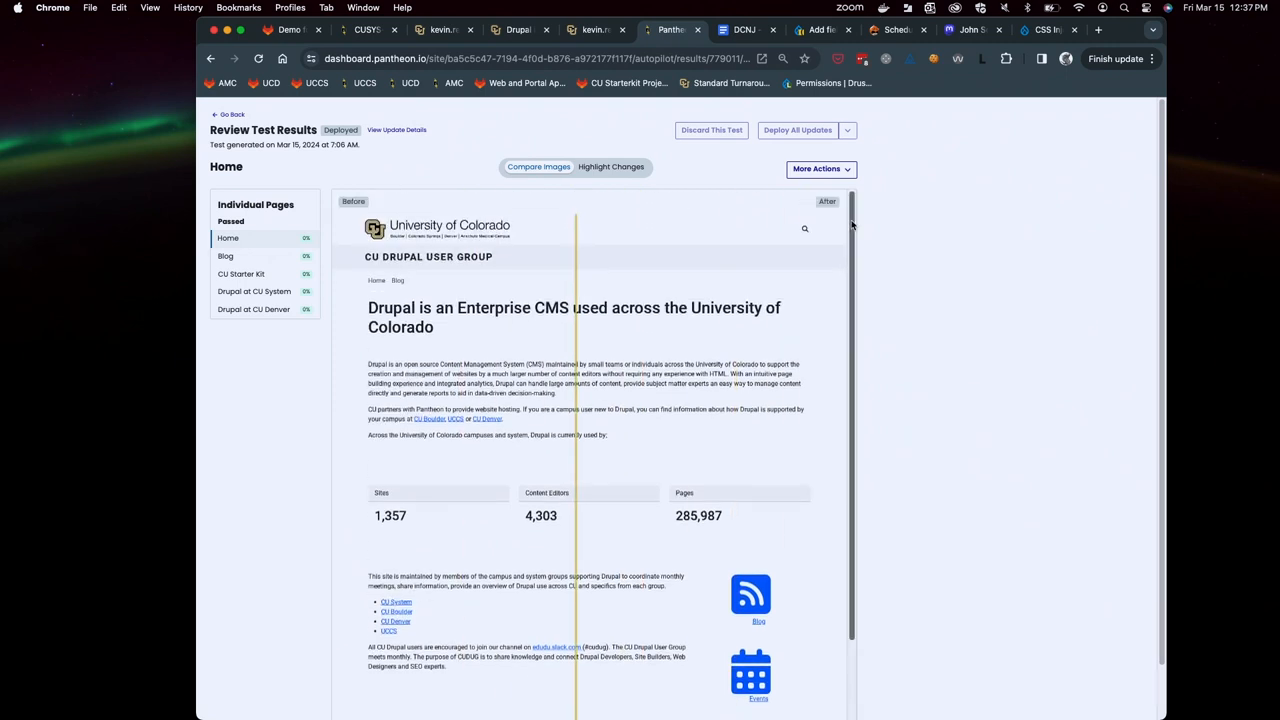
mouse_move(285, 558)
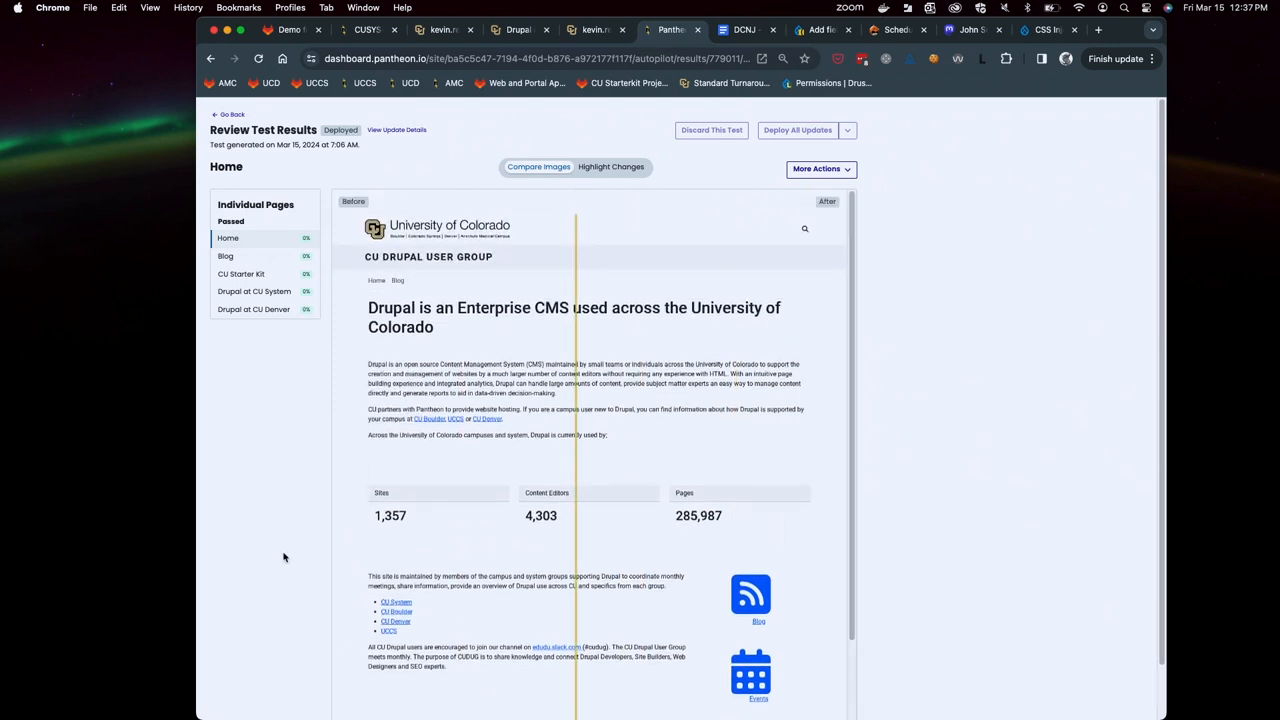